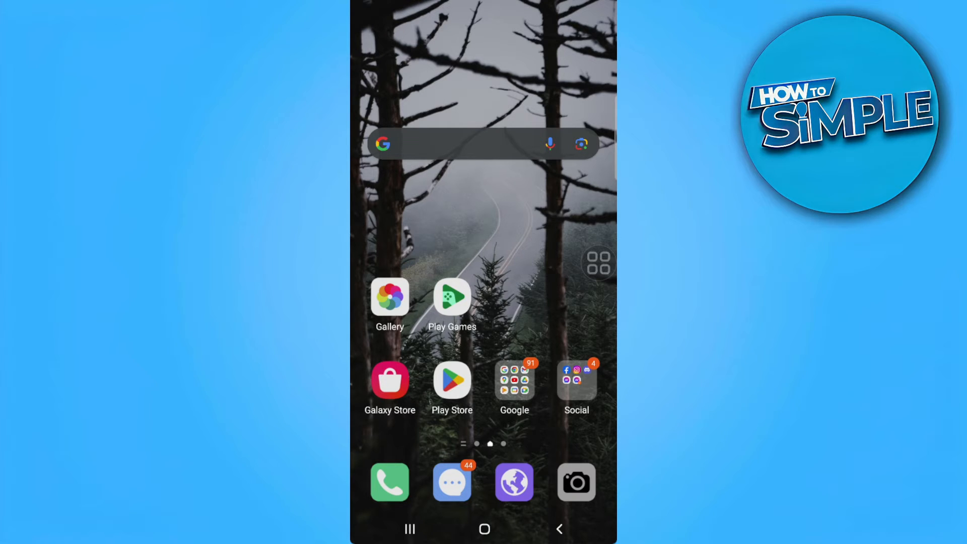
# Step: Open the Social folder and long-press Messenger to show its shortcut menu
pyautogui.click(576, 381)
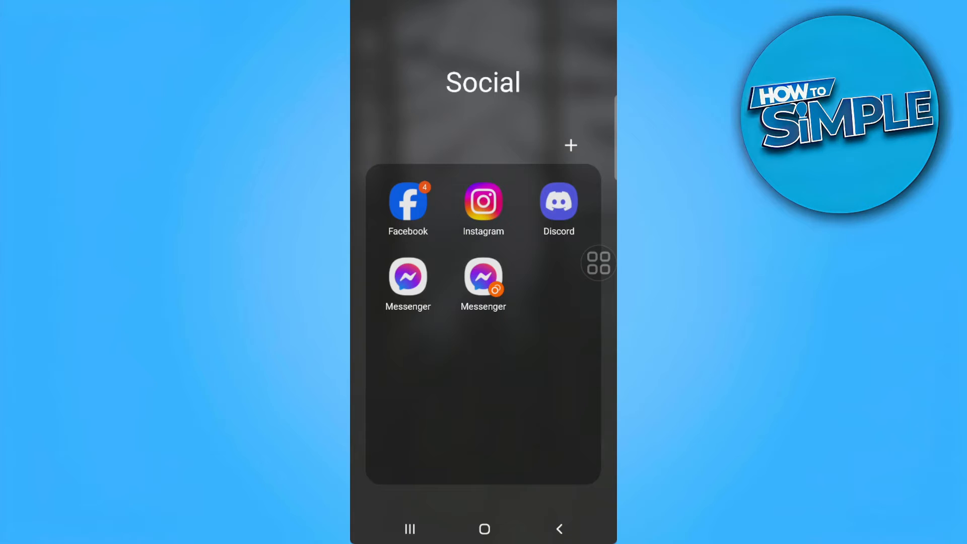
pyautogui.click(408, 277)
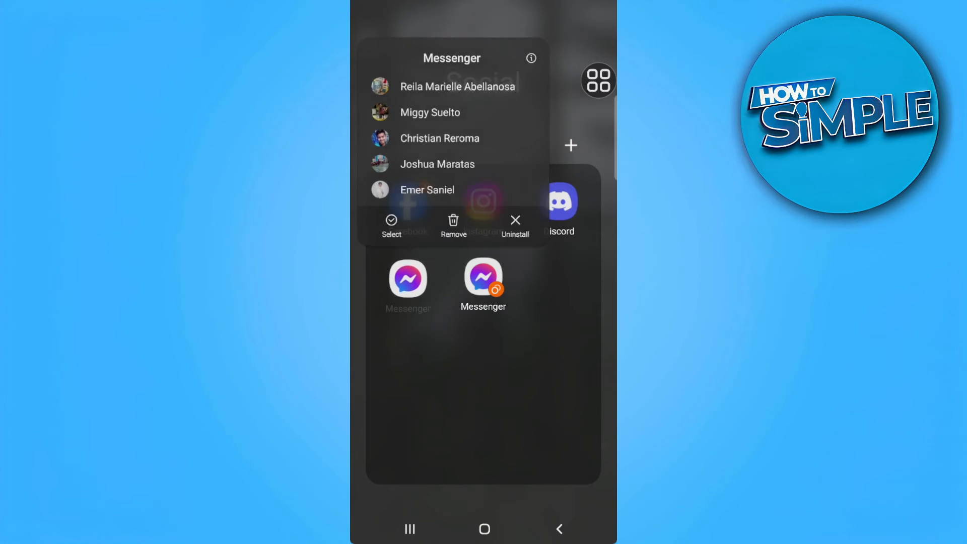
# Step: From Messenger's App info storage, clear the cache to 0 B and go back
pyautogui.click(532, 58)
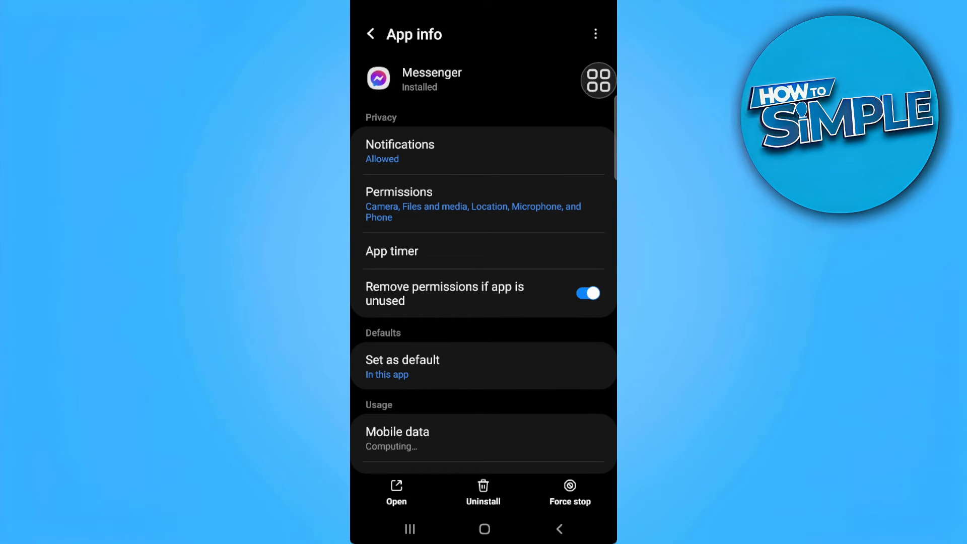
pyautogui.scroll(-3)
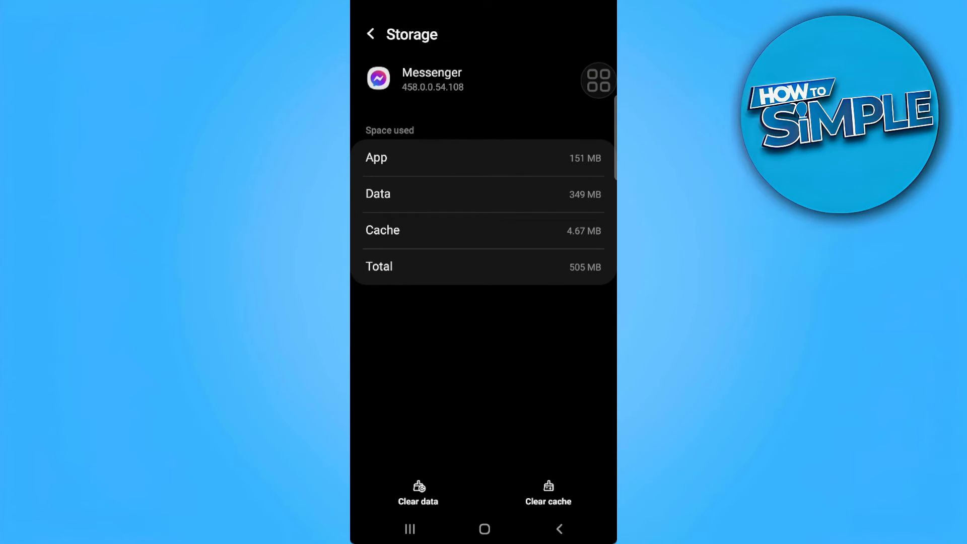
pyautogui.click(549, 493)
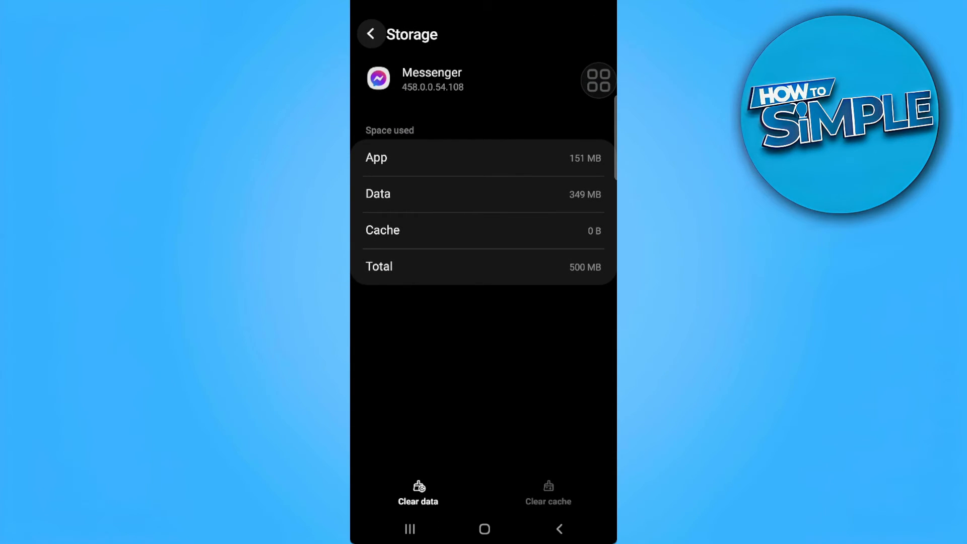
pyautogui.click(373, 33)
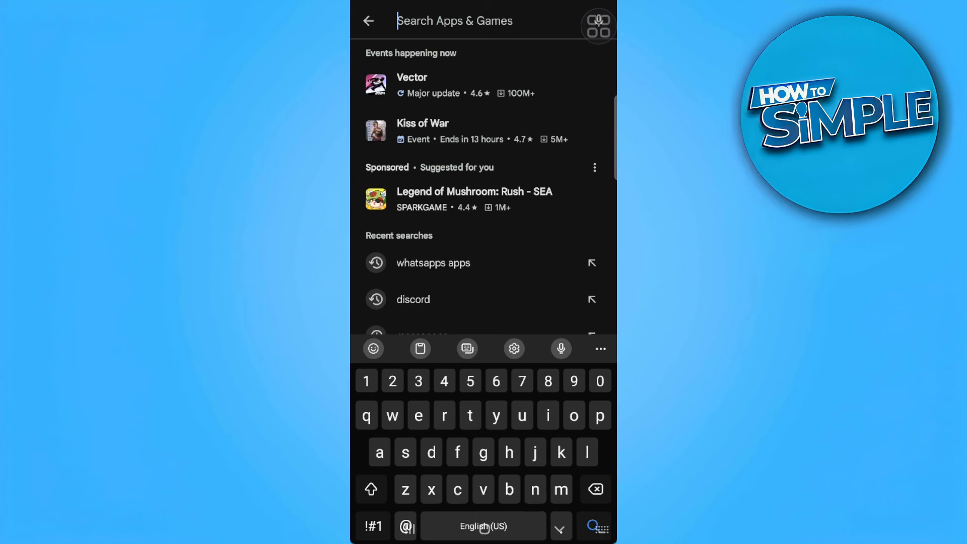
# Step: Search the Play Store for 'messe' and choose the 'messenger' suggestion
pyautogui.write('messe')
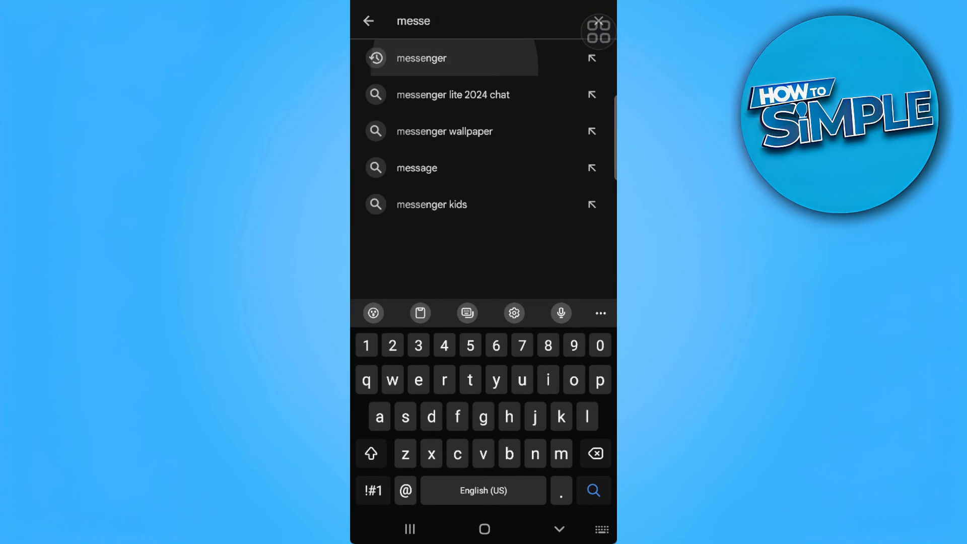
pyautogui.click(424, 58)
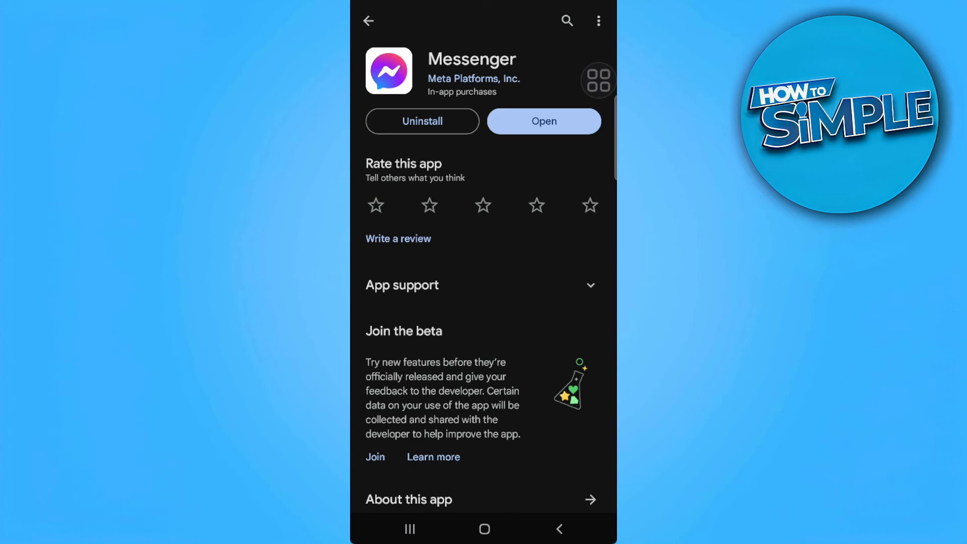